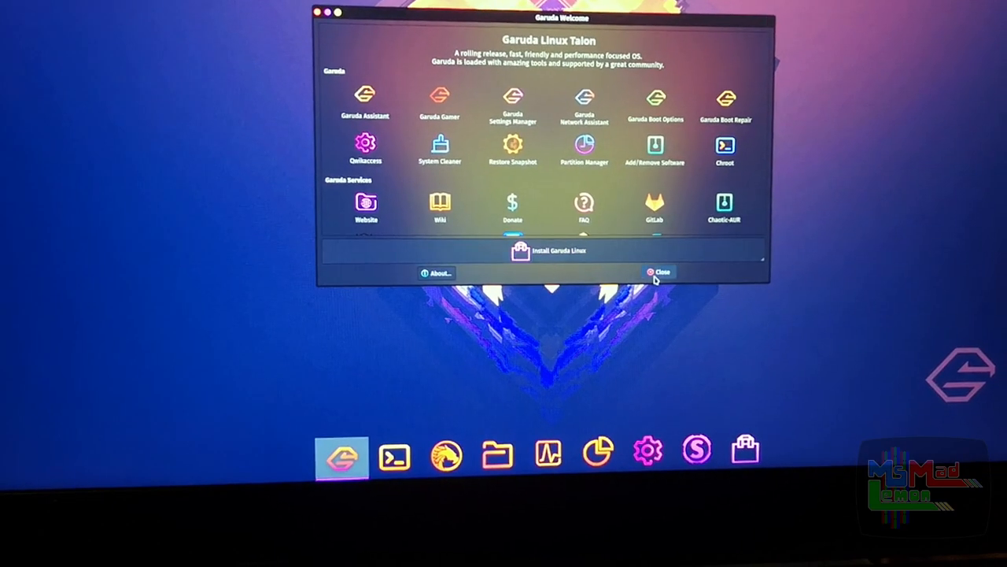
Close the Garuda Welcome window and open the Garuda Assistant tool
{"action": "left_click", "coordinate": [659, 273]}
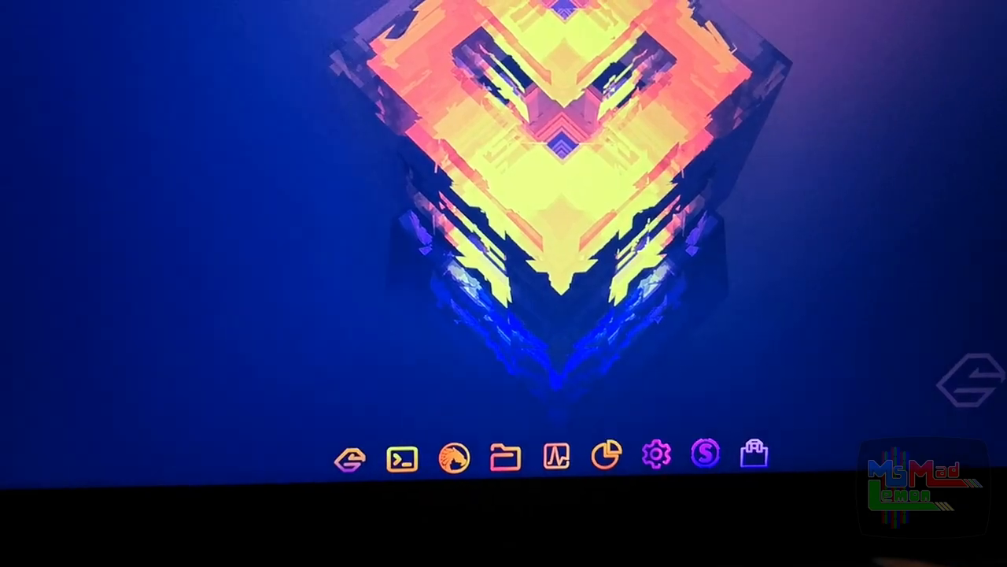
{"action": "left_click", "coordinate": [505, 455]}
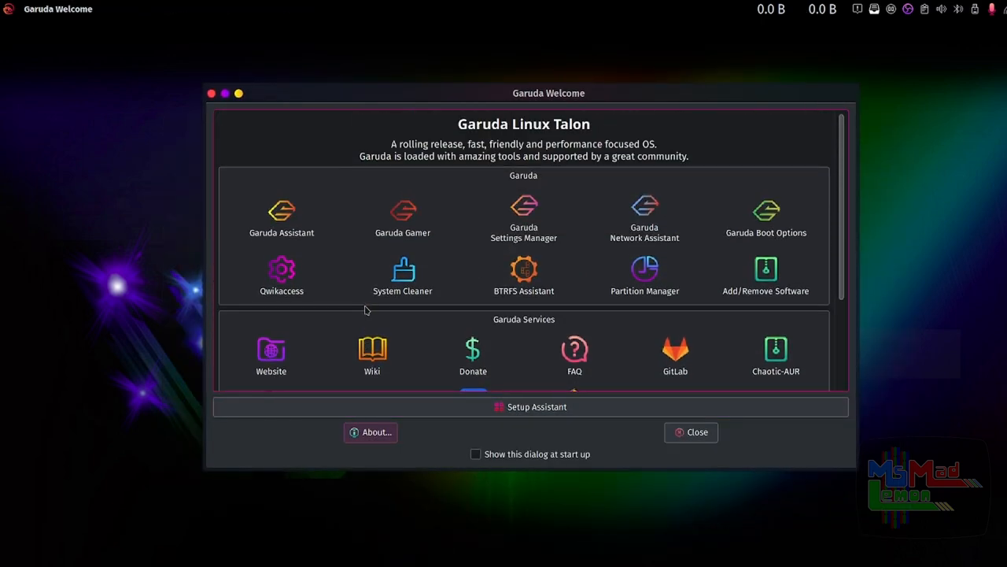
{"action": "scroll", "scroll_direction": "down", "scroll_amount": 3}
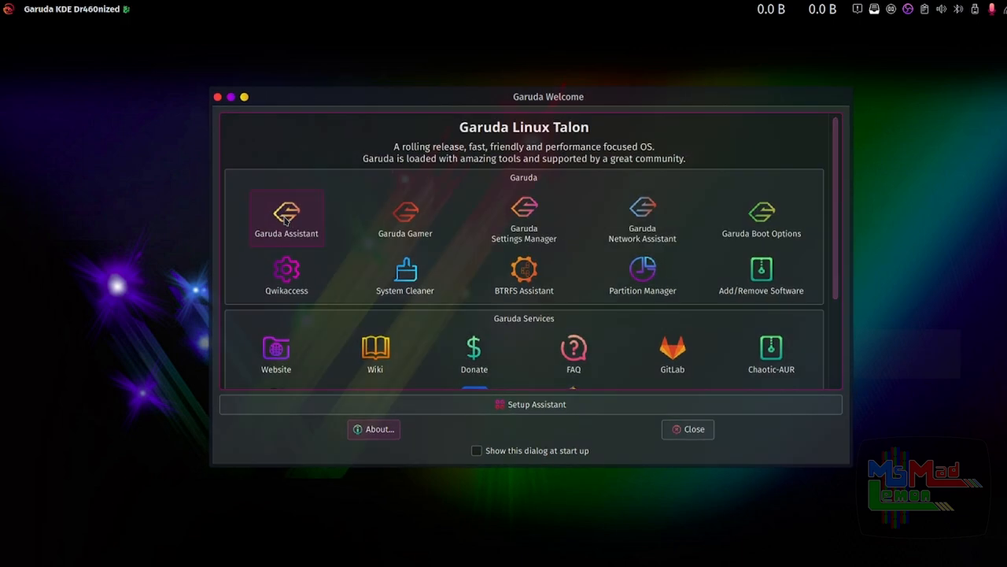
{"action": "left_click", "coordinate": [286, 218]}
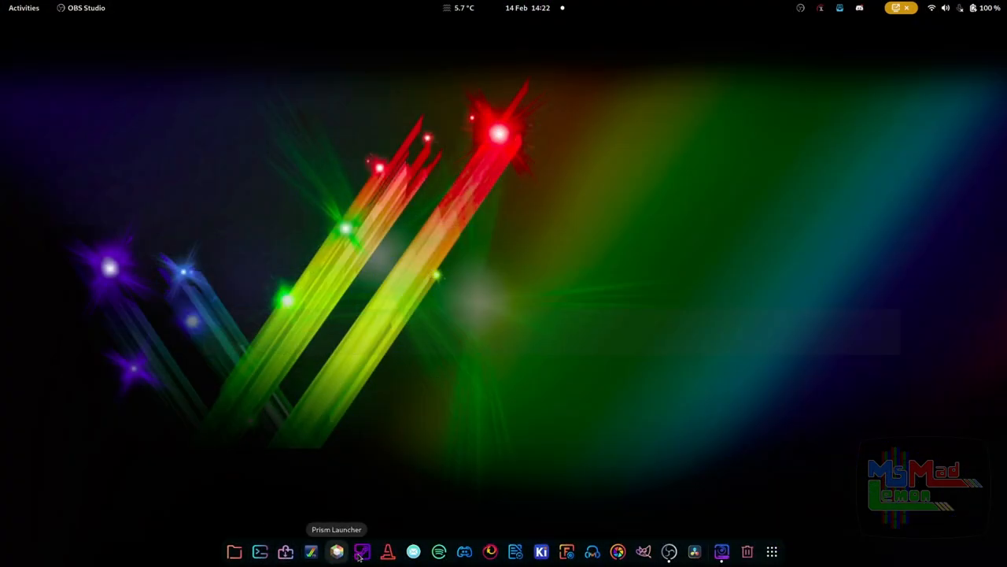
{"action": "mouse_move", "coordinate": [540, 551]}
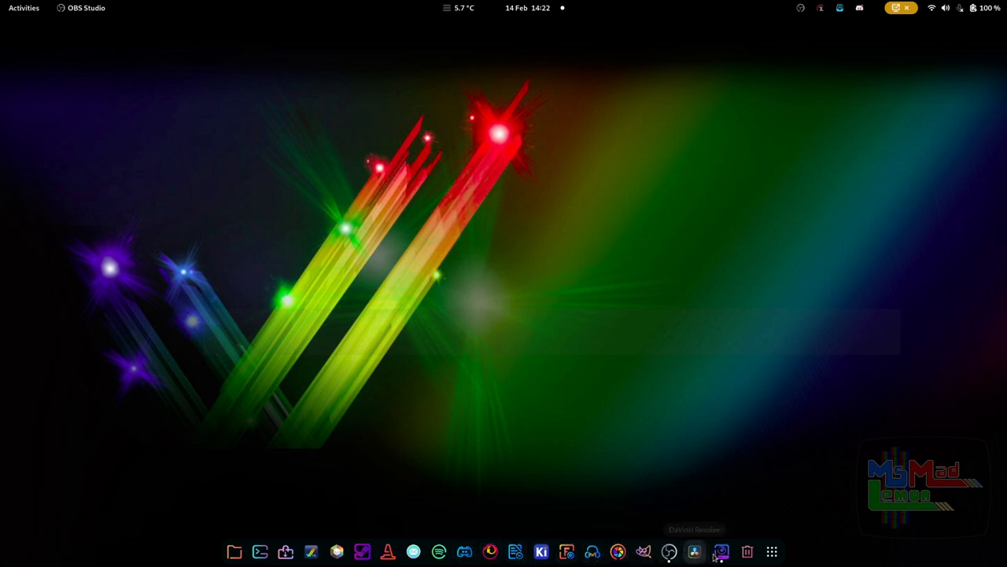
{"action": "mouse_move", "coordinate": [538, 518]}
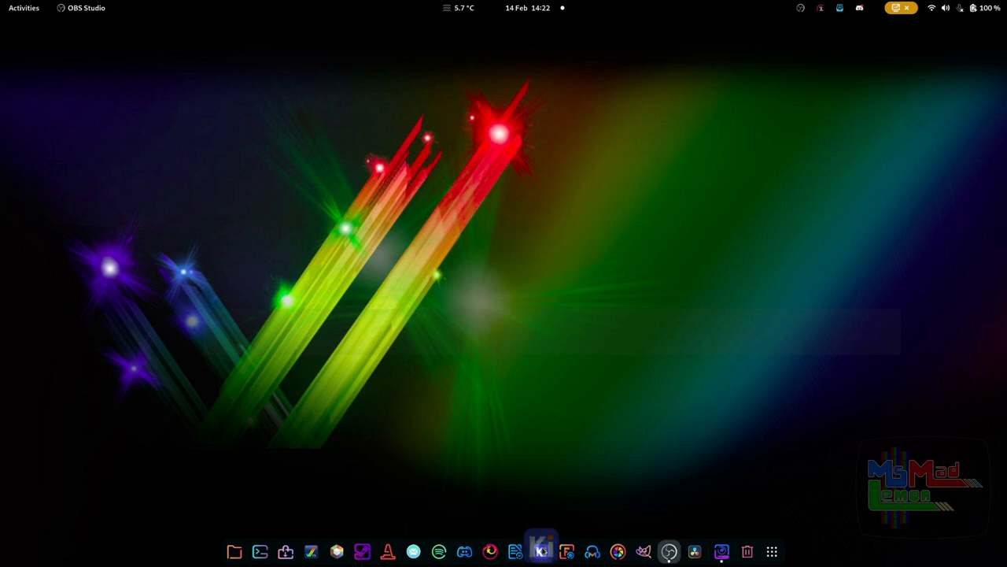
Launch KiCad and then FreeCAD from the dock
{"action": "left_click", "coordinate": [567, 551]}
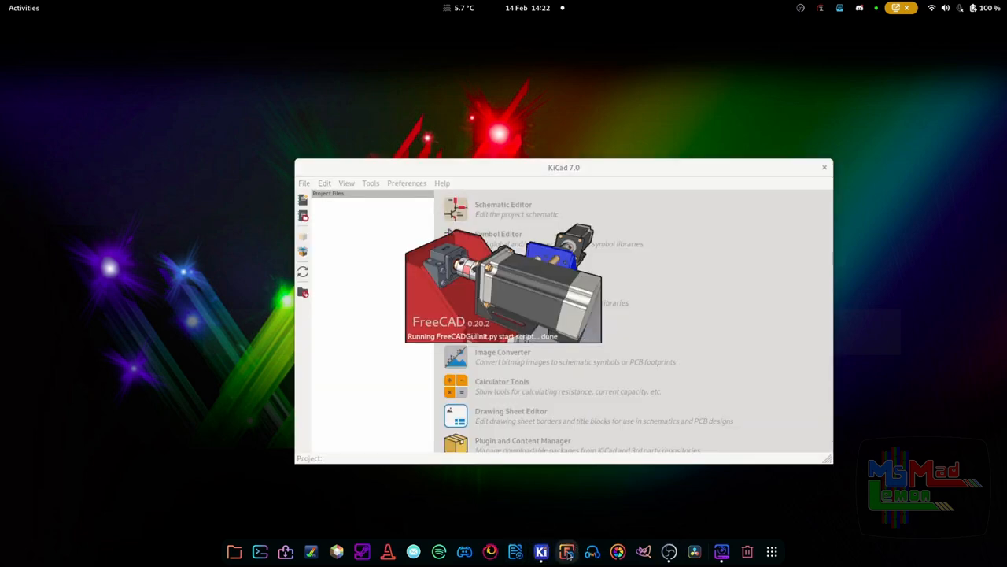
{"action": "left_click", "coordinate": [566, 551]}
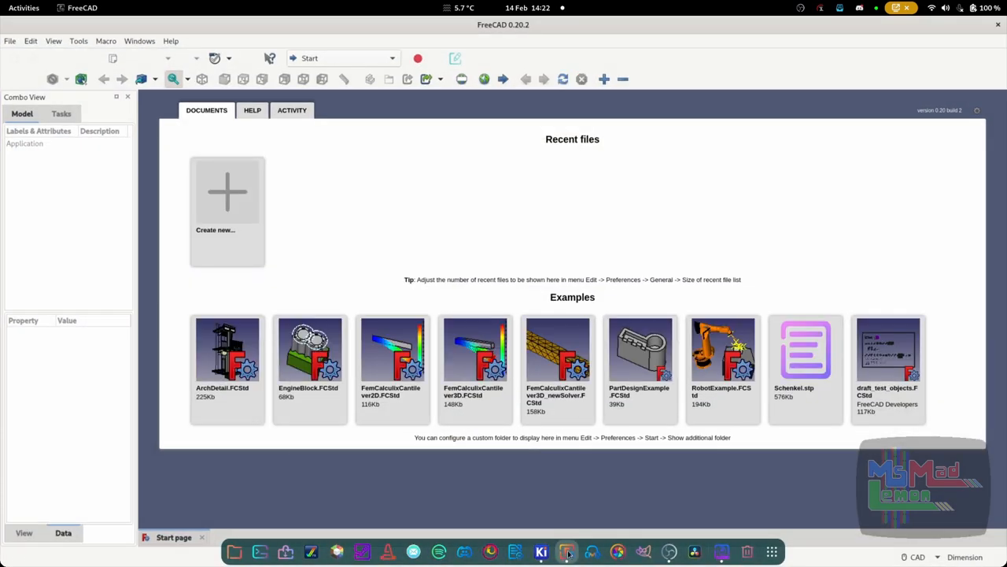
{"action": "left_click", "coordinate": [567, 551]}
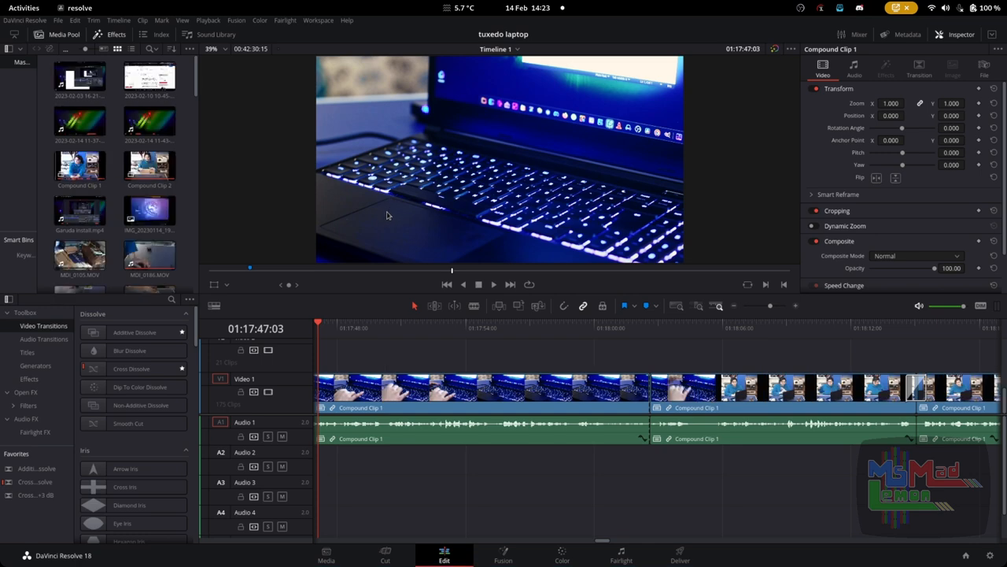
Leave DaVinci Resolve's Edit page and launch FS-UAE Launcher from the dock
{"action": "left_click", "coordinate": [325, 554]}
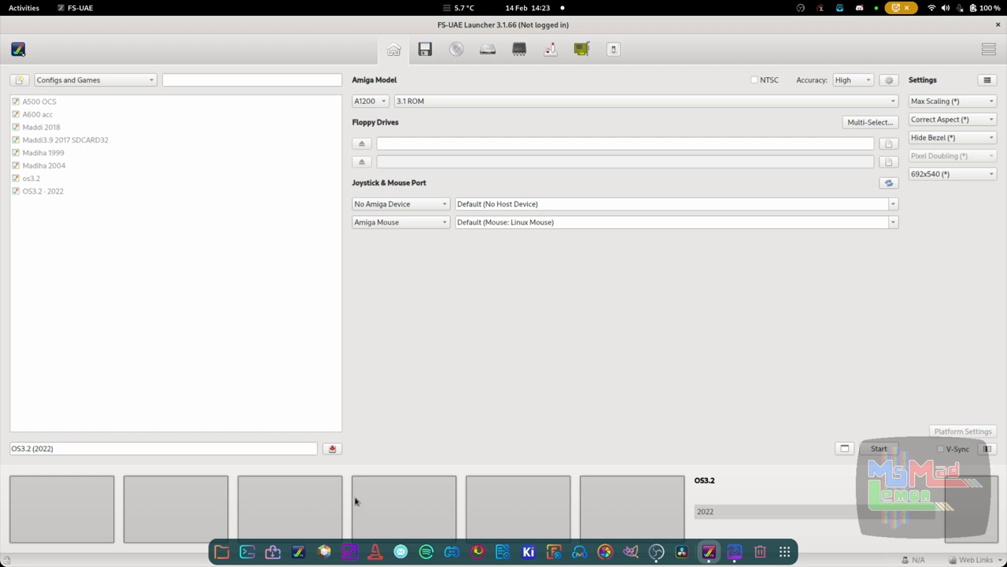
{"action": "left_click", "coordinate": [879, 448]}
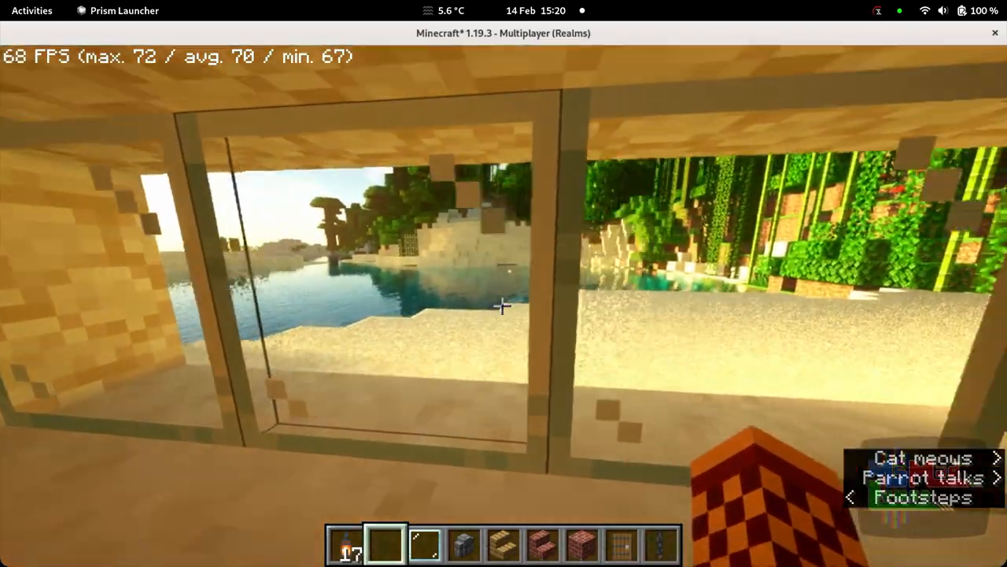
{"action": "mouse_move", "coordinate": [503, 305]}
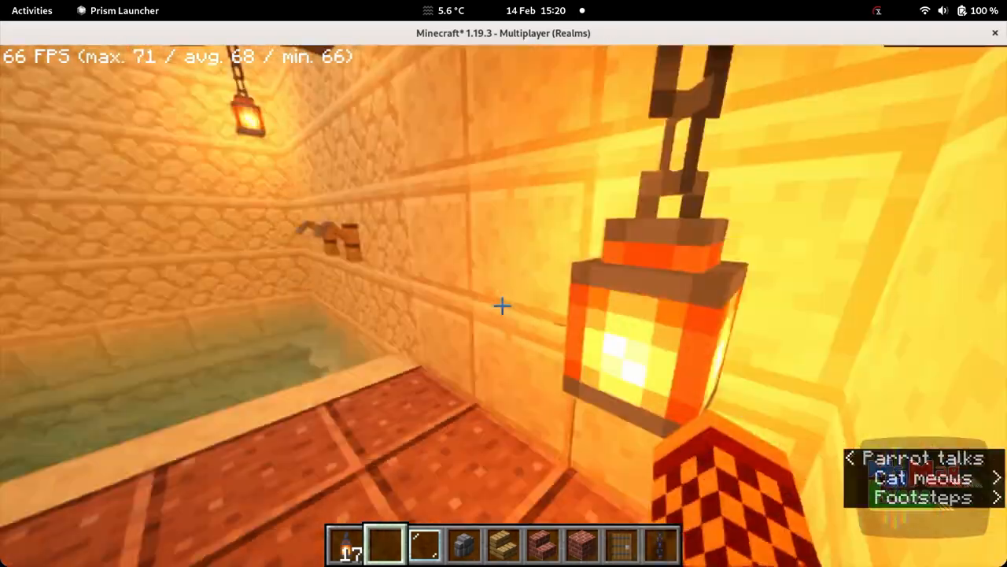
{"action": "mouse_move", "coordinate": [503, 307]}
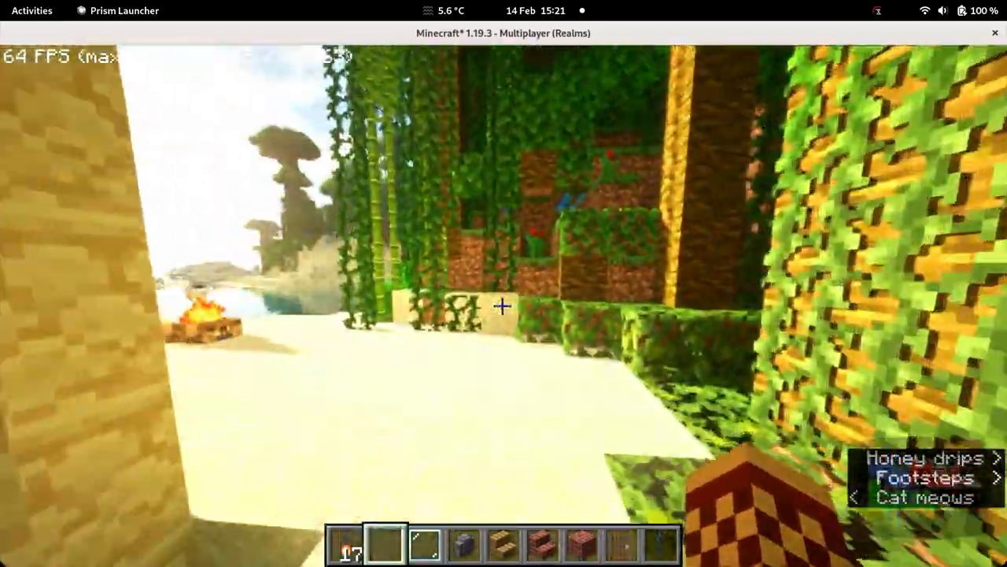
{"action": "mouse_move", "coordinate": [504, 307]}
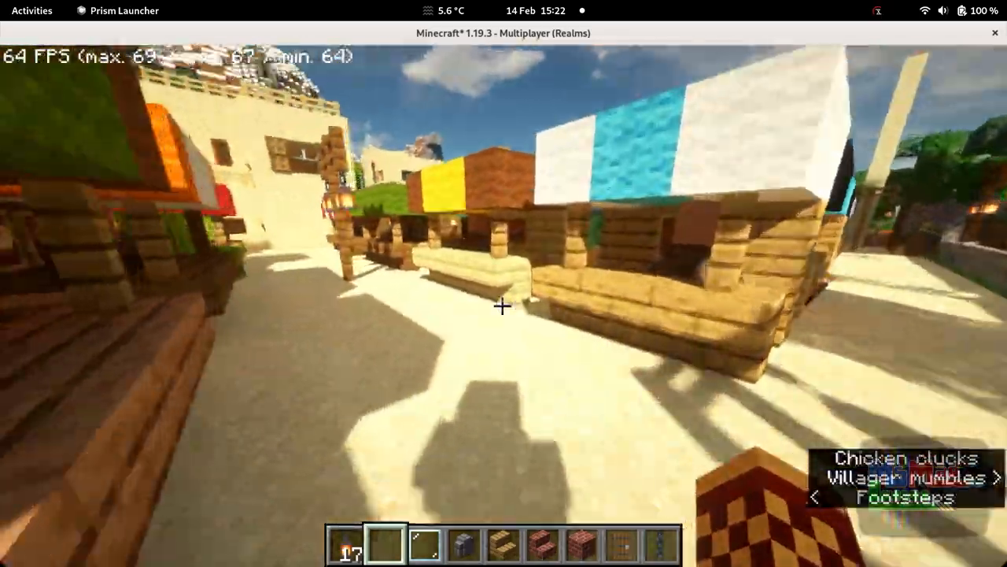
{"action": "mouse_move", "coordinate": [503, 307]}
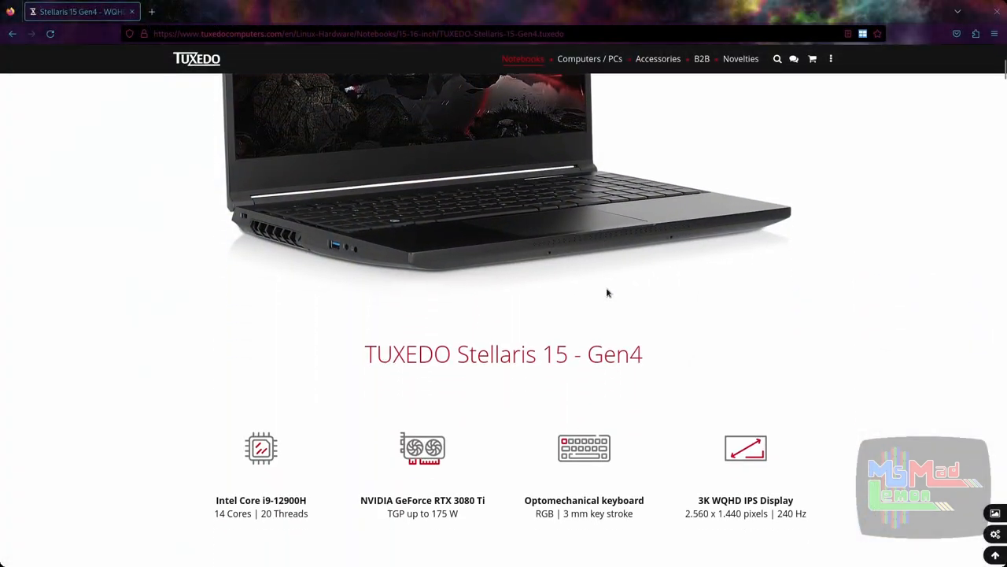
Open the Stellaris 15 Gen4 configurator via 'Configure and order now' and select the Components in stock line
{"action": "scroll", "scroll_direction": "down", "scroll_amount": 3}
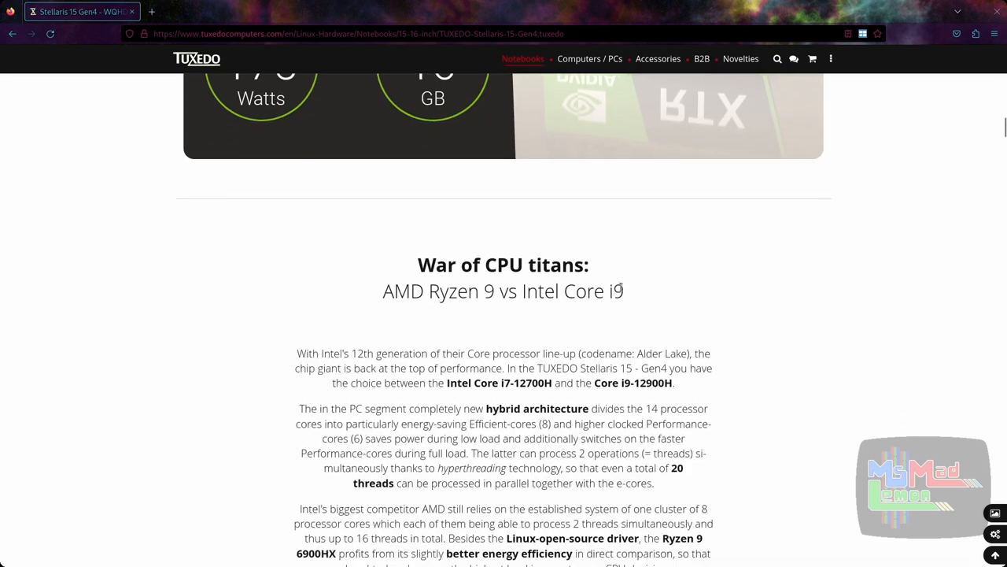
{"action": "scroll", "scroll_direction": "down", "scroll_amount": 3}
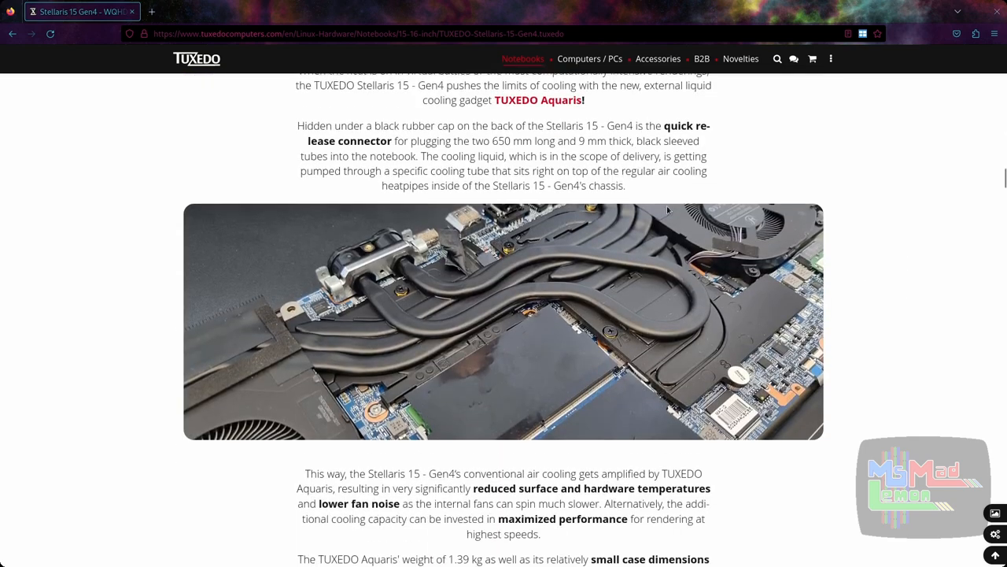
{"action": "scroll", "scroll_direction": "down", "scroll_amount": 3}
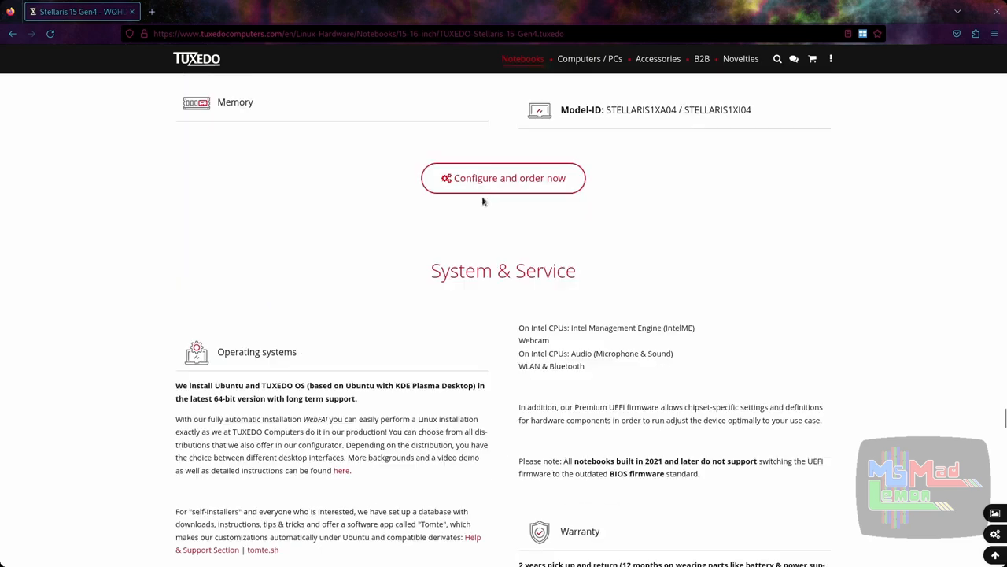
{"action": "left_click", "coordinate": [502, 177]}
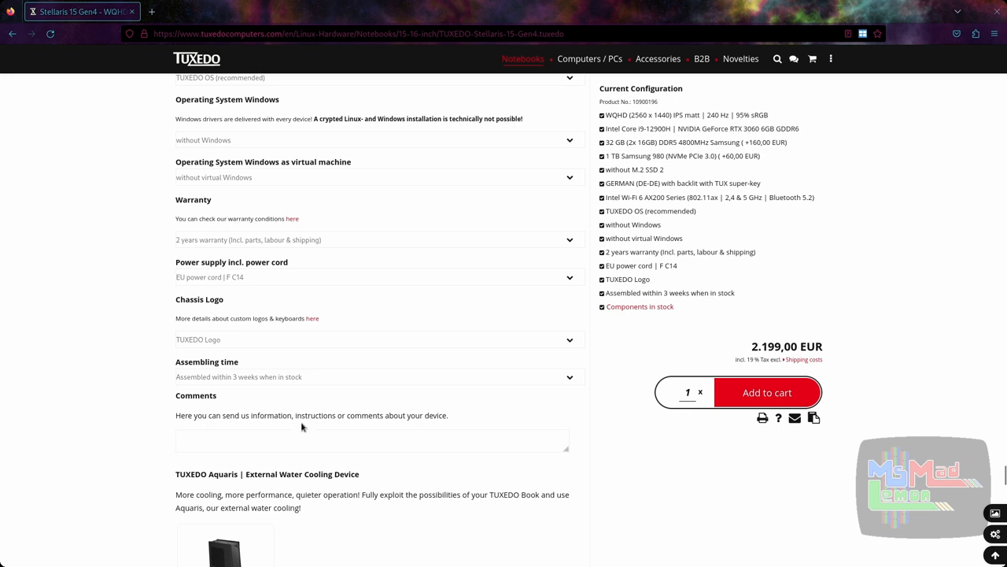
{"action": "double_click", "coordinate": [639, 306]}
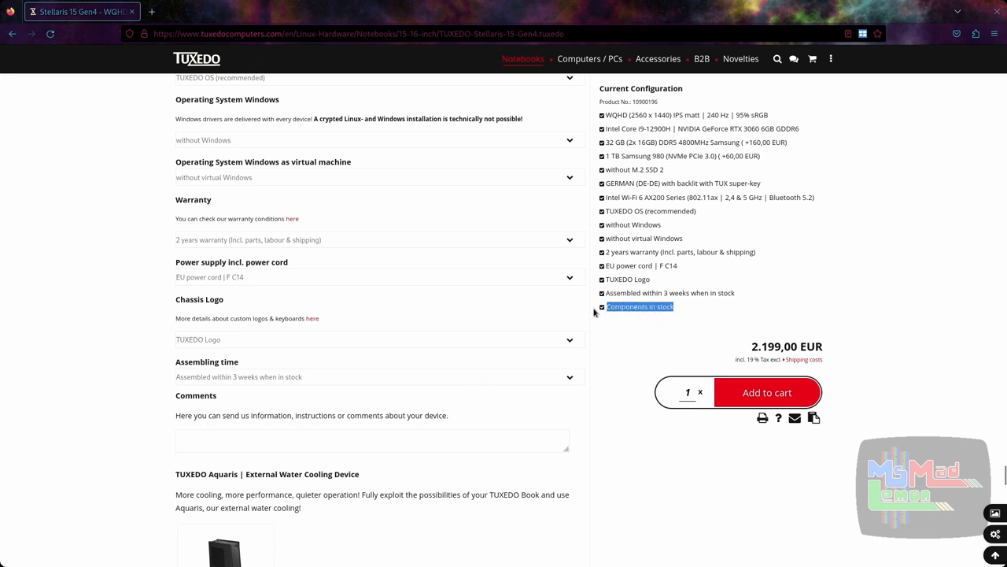